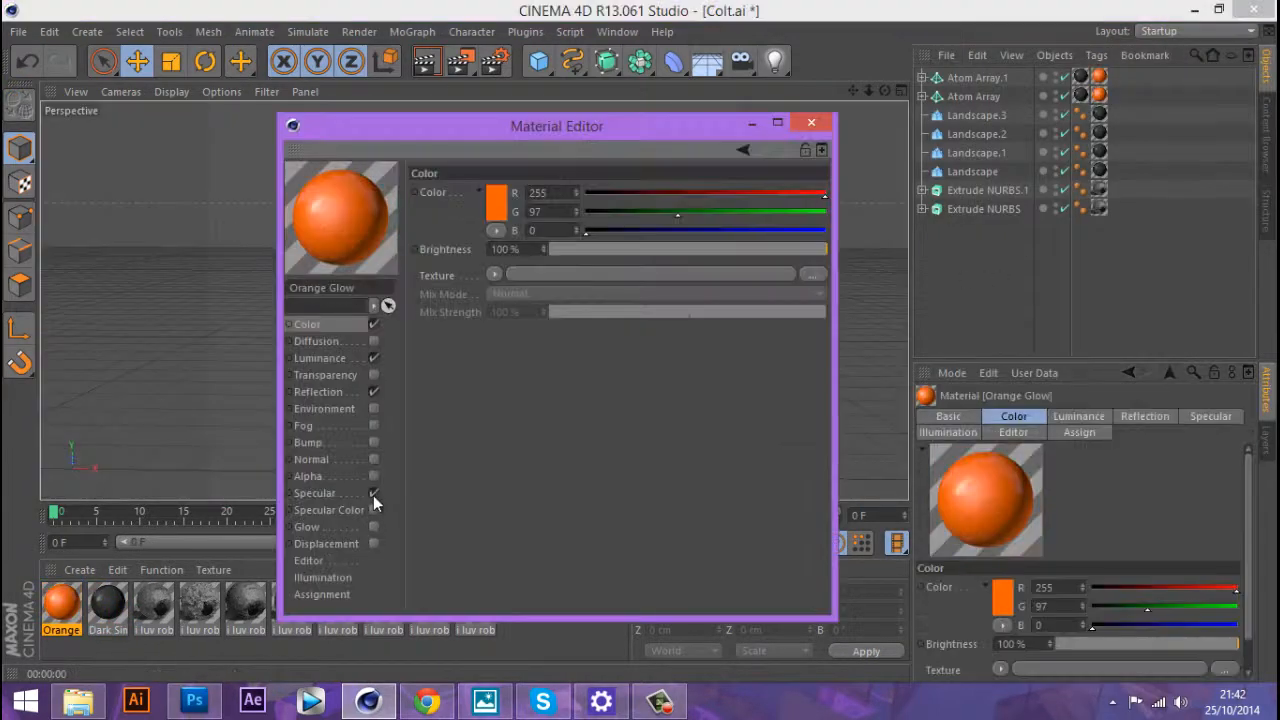
Step: Close the Material Editor and add Umami and Reeper tentacle splines plus a Camera object
click(811, 122)
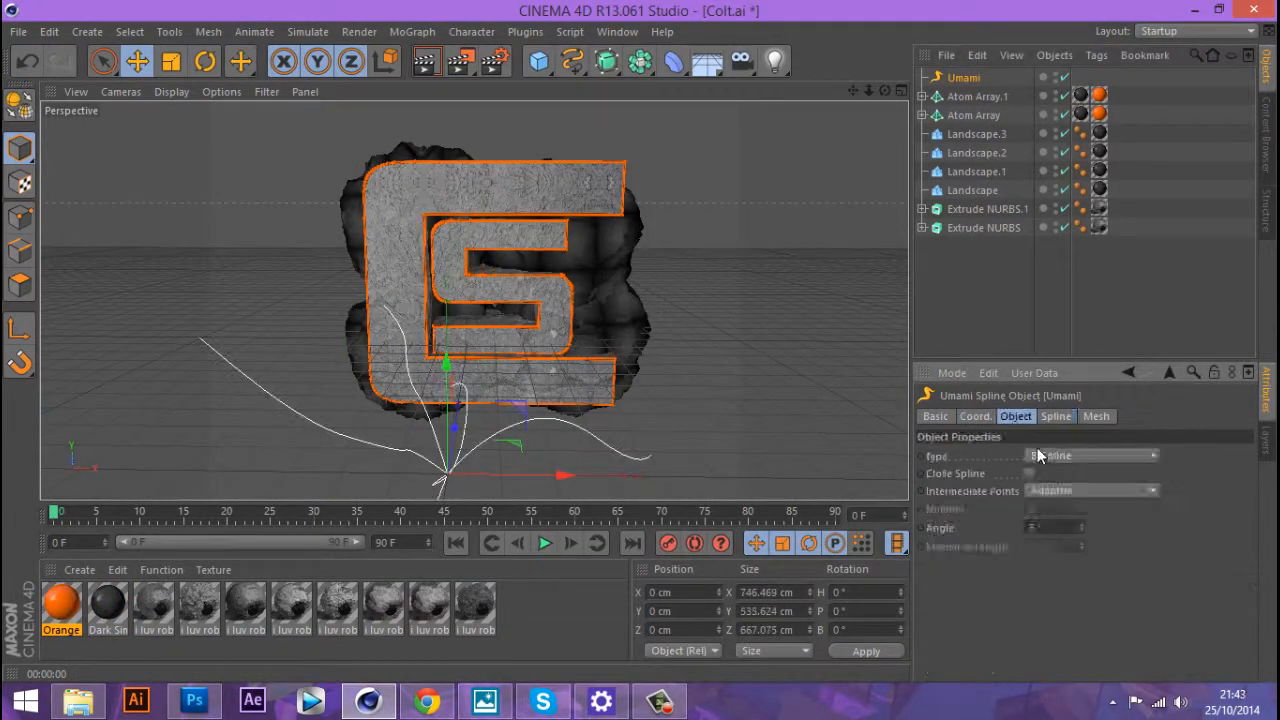
click(1055, 416)
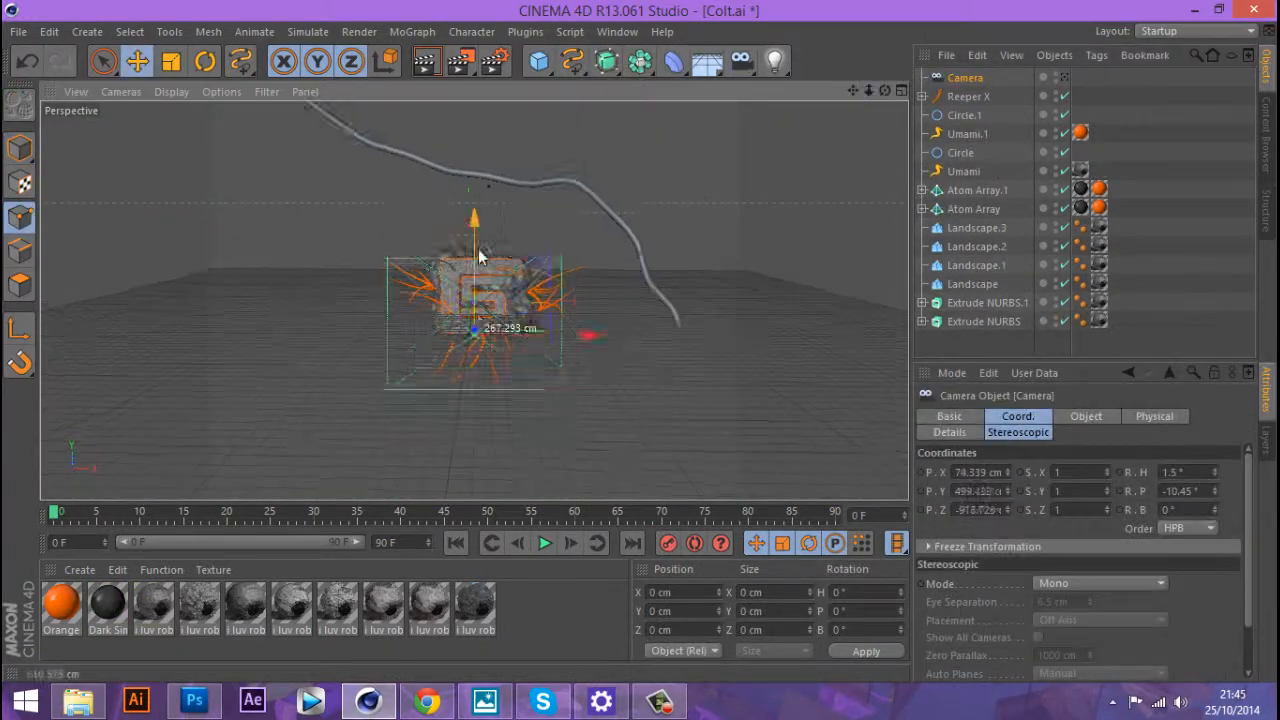
Step: Duplicate the Reeper tentacles, apply Content Browser materials, and shatter the Extrude NURBS into 200 pieces
click(968, 96)
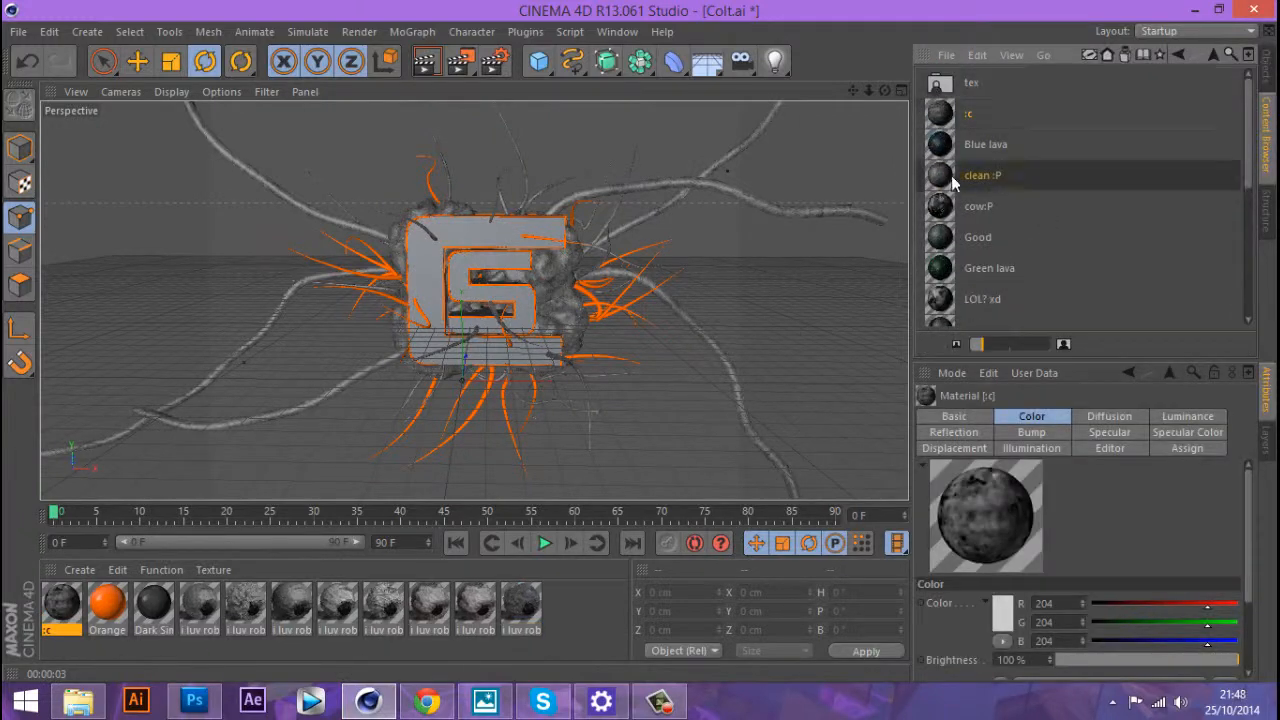
scroll(down, 3)
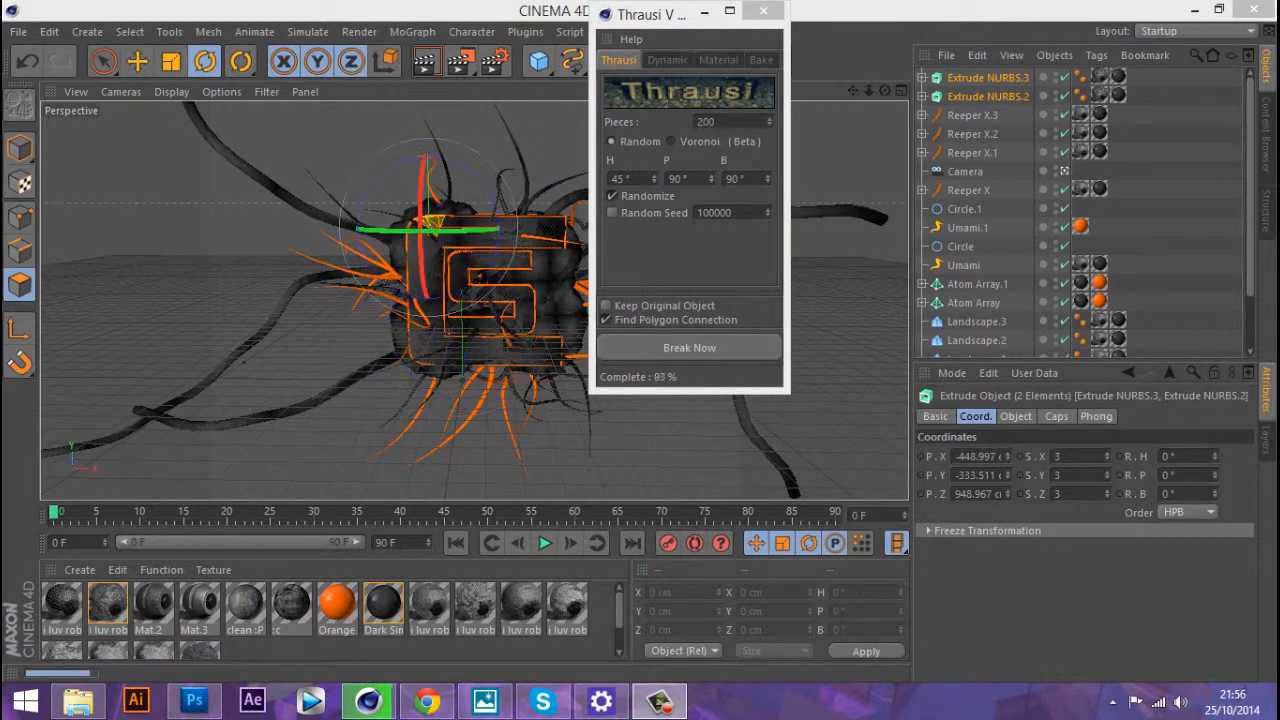
Step: Adjust the fractured logo's coordinates, then render a 1600×900 image saved as colt.png
click(689, 347)
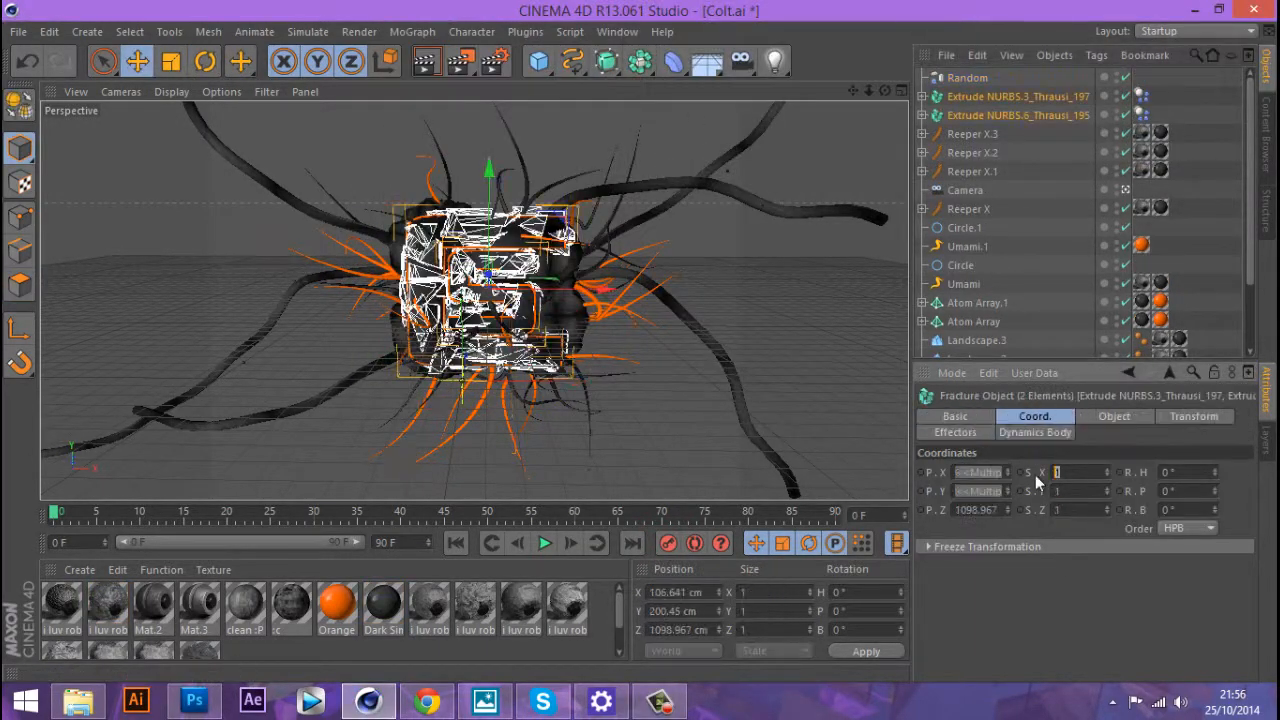
click(427, 62)
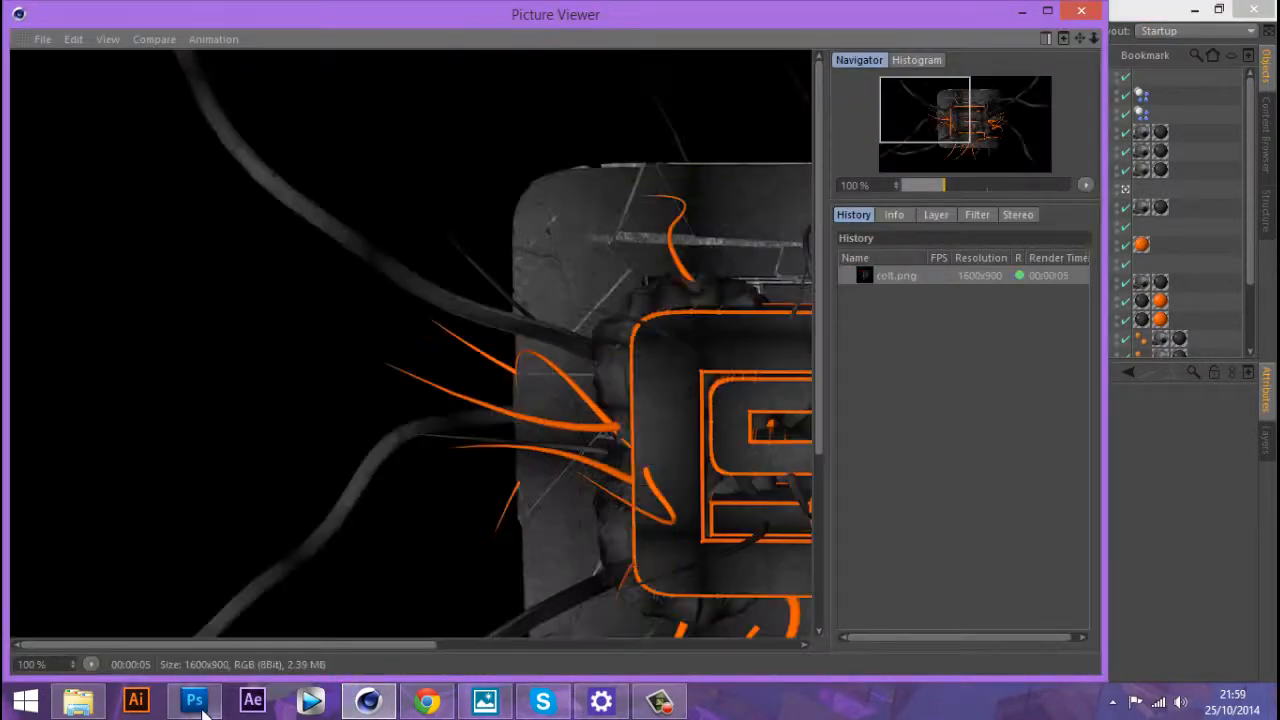
Step: Switch from Cinema 4D to Photoshop, where colt.png and the pack PSDs are open
click(194, 700)
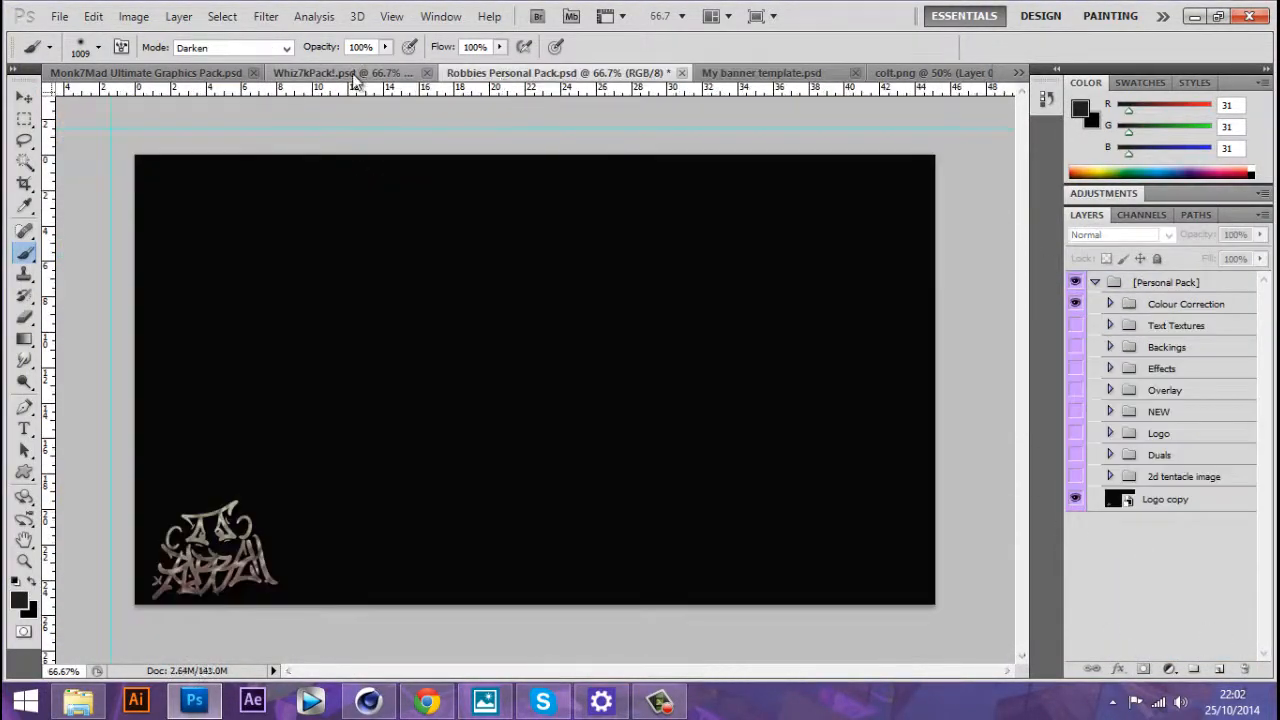
Step: Drag colt.png into My banner template.psd, set it to Lighten, and add tech overlays
click(760, 72)
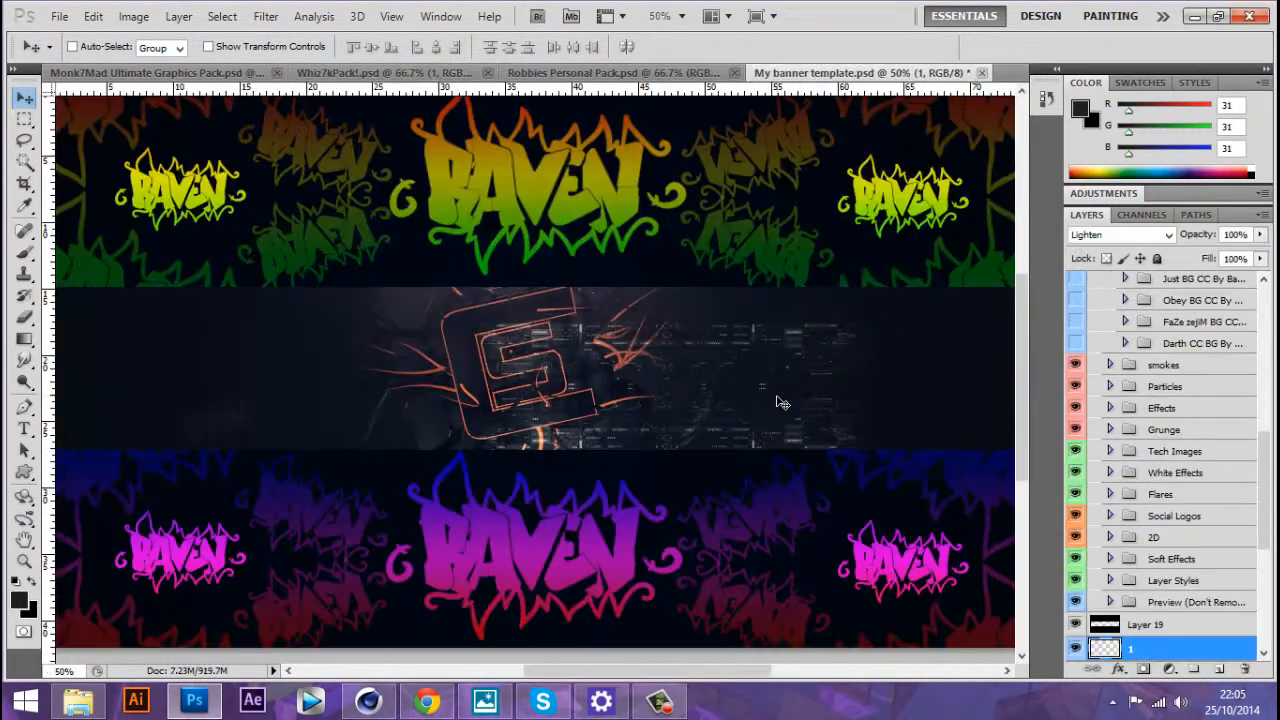
Step: Copy the Thin Banner line from the Whiz 7k pack, adjust its blending, and place it beside the logo
click(380, 72)
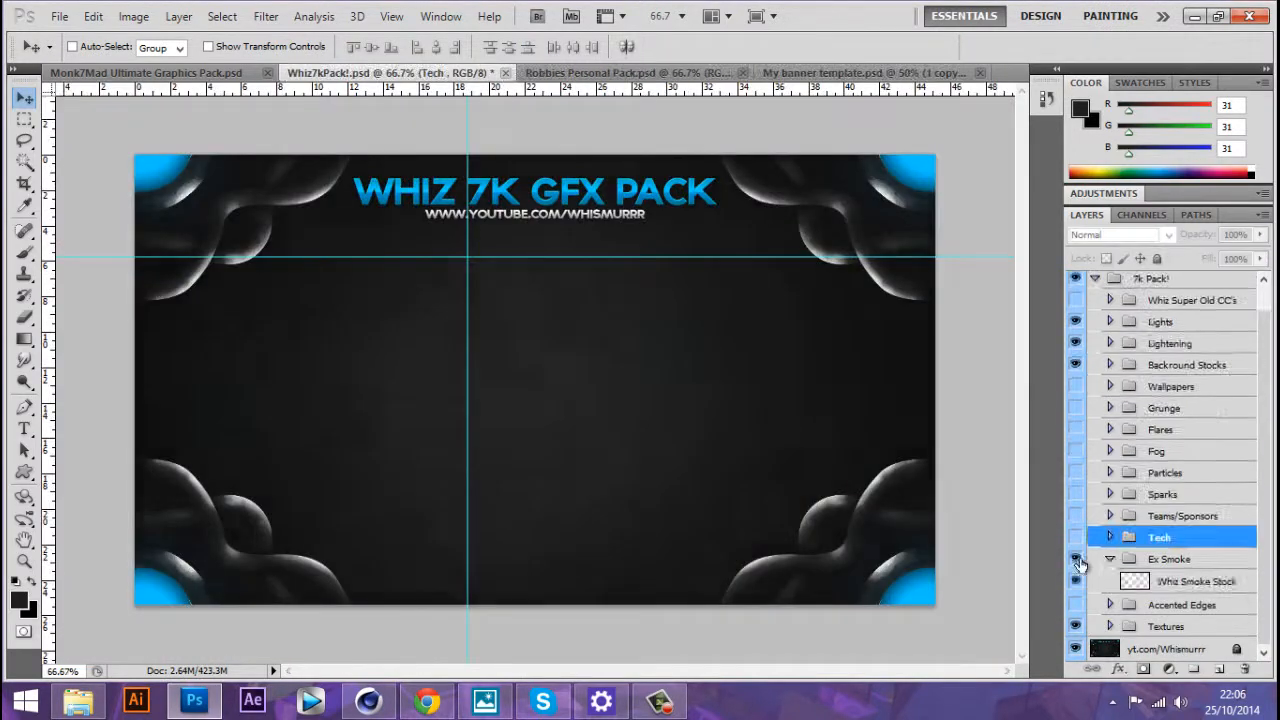
click(860, 72)
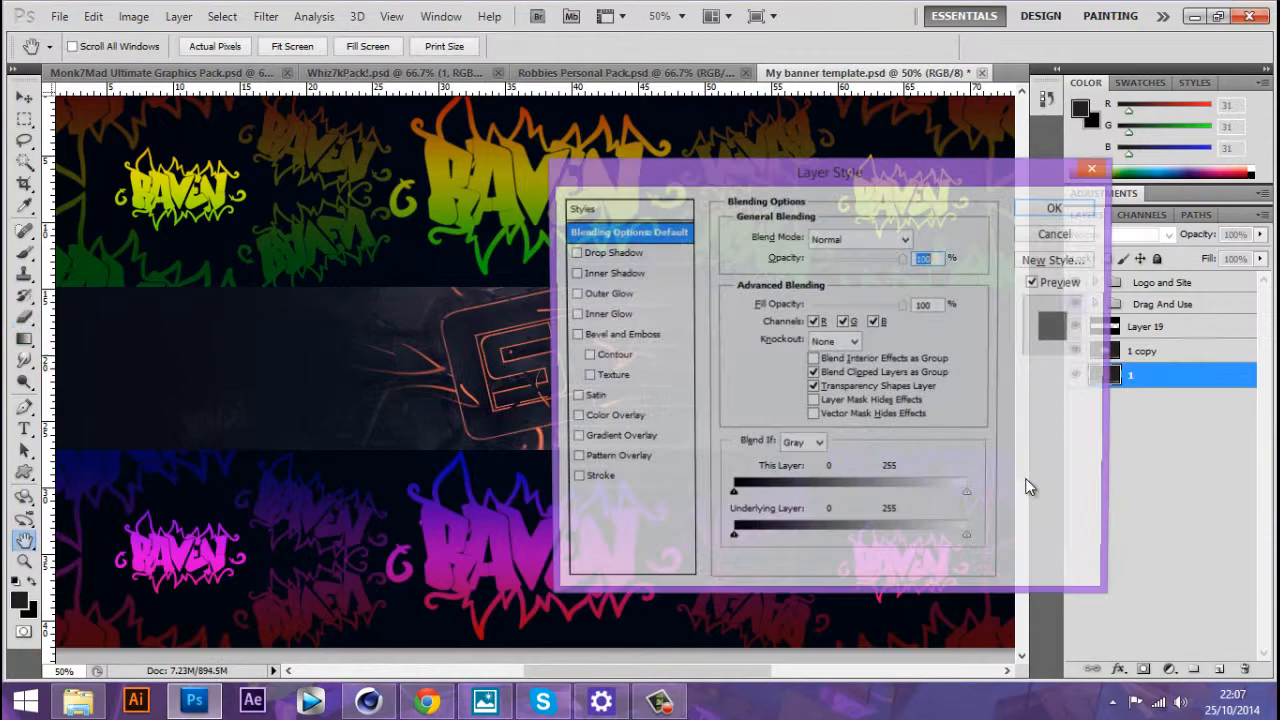
click(1053, 207)
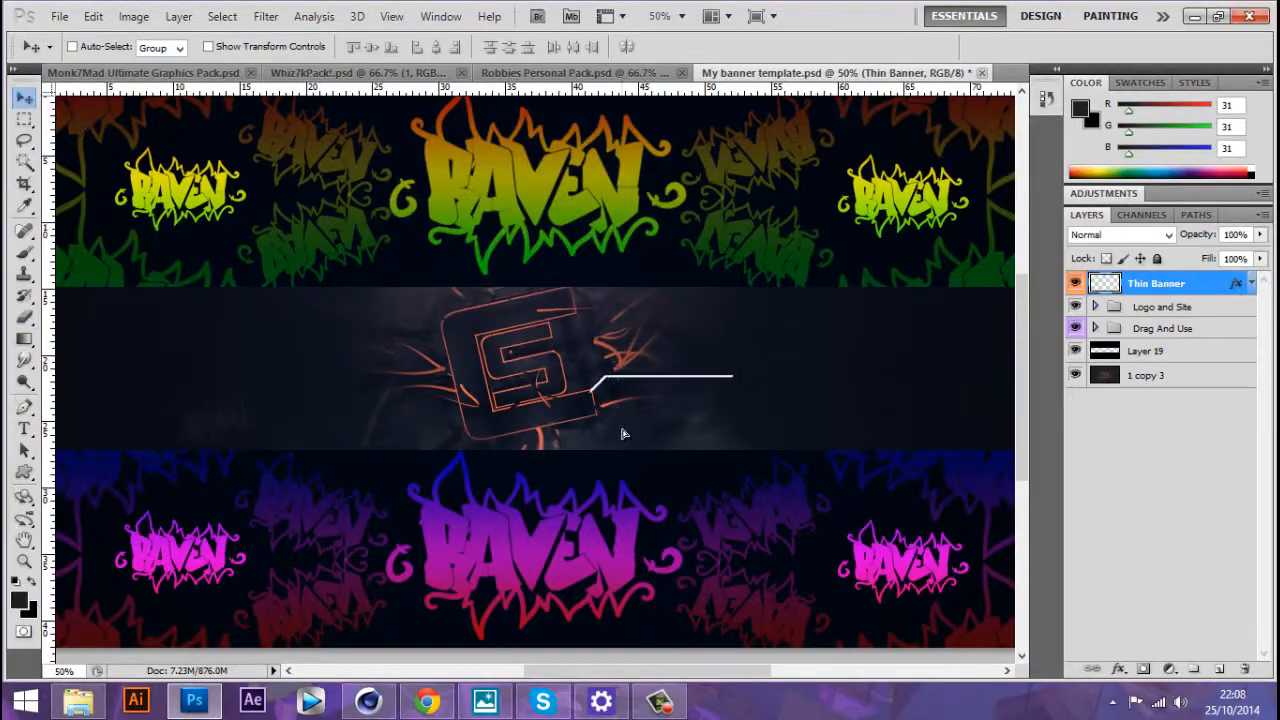
click(845, 563)
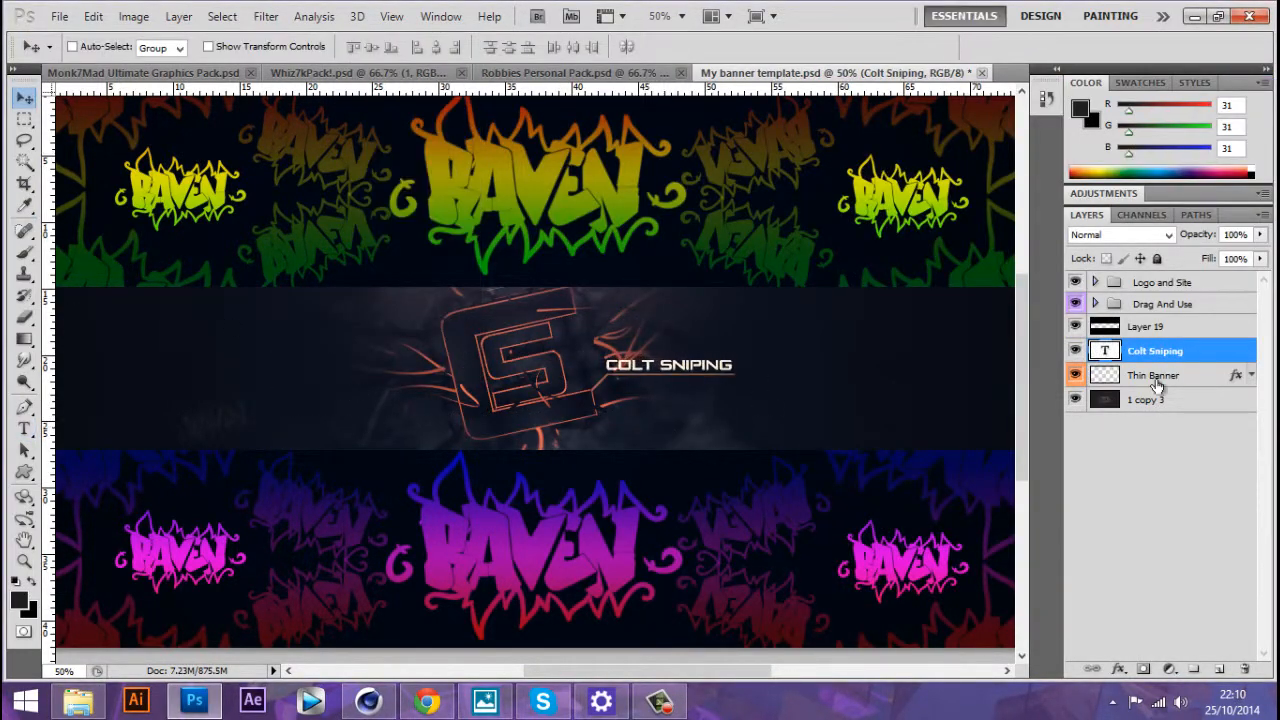
Step: Set the COLT SNIPING text to 69% opacity and enable a BG CC group from the CC Pack
click(1095, 304)
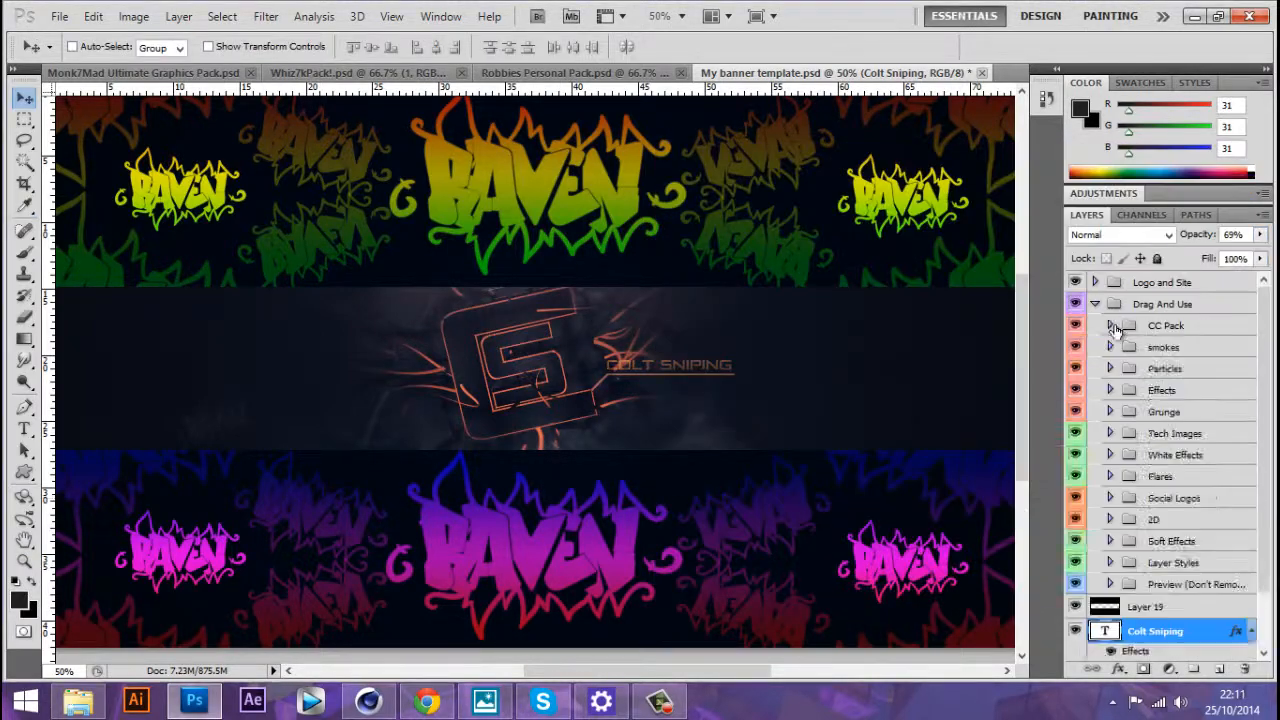
click(1109, 325)
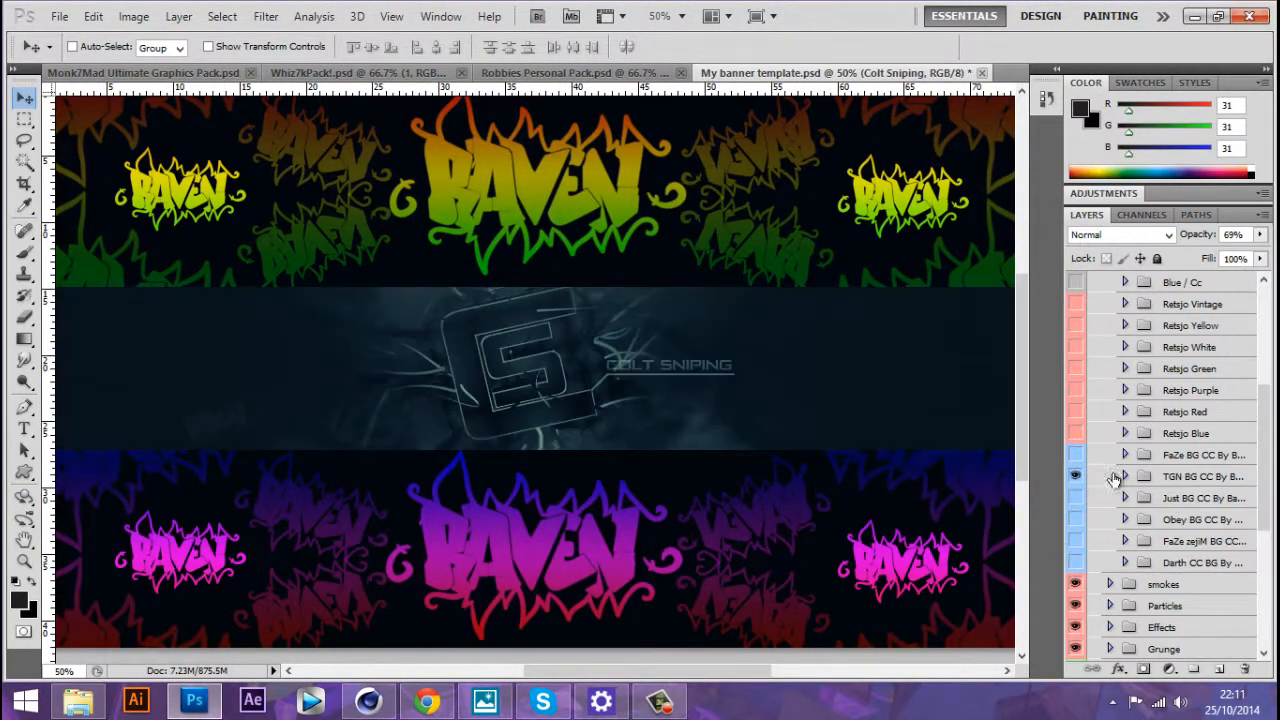